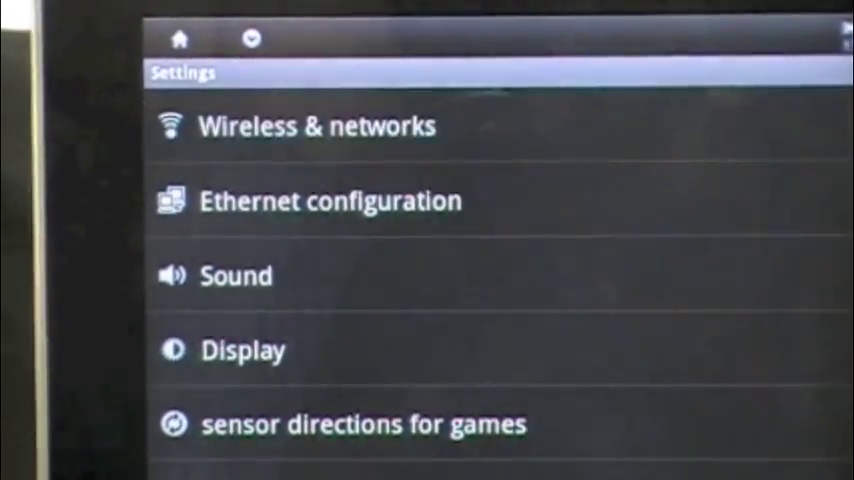
# Go to the Wireless & networks page listing 3G, Wi-Fi, VPN and mobile networks.
pyautogui.click(316, 126)
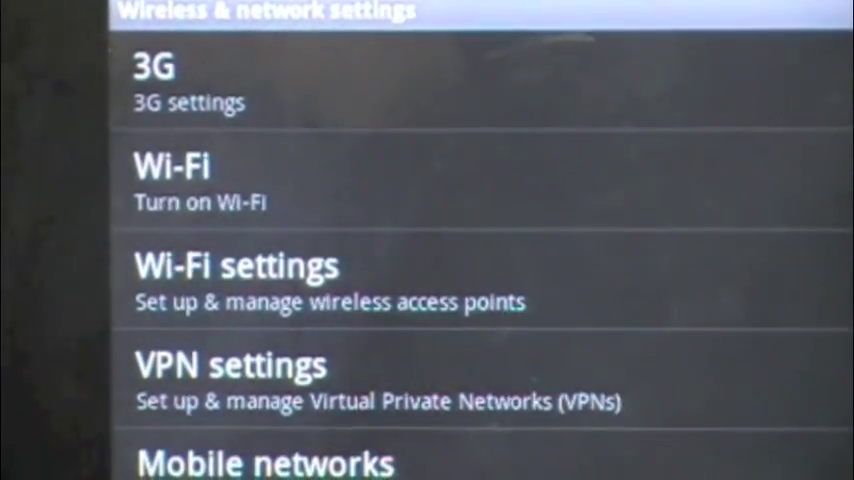
pyautogui.click(200, 184)
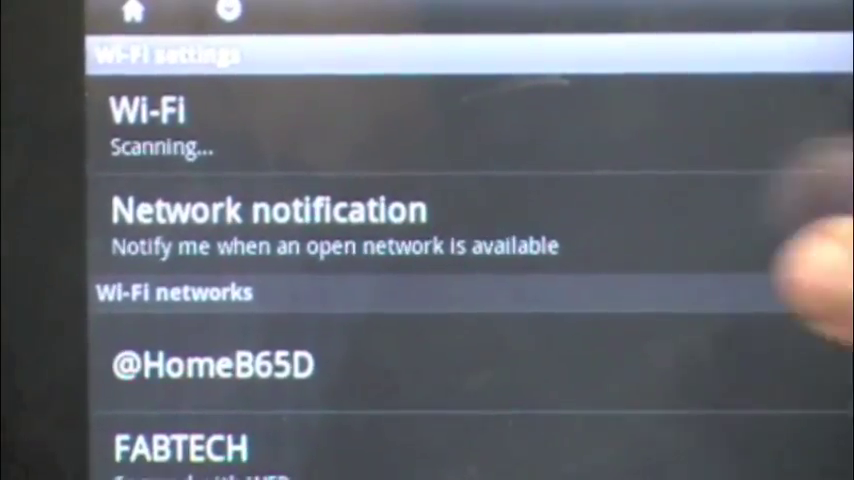
pyautogui.scroll(-3)
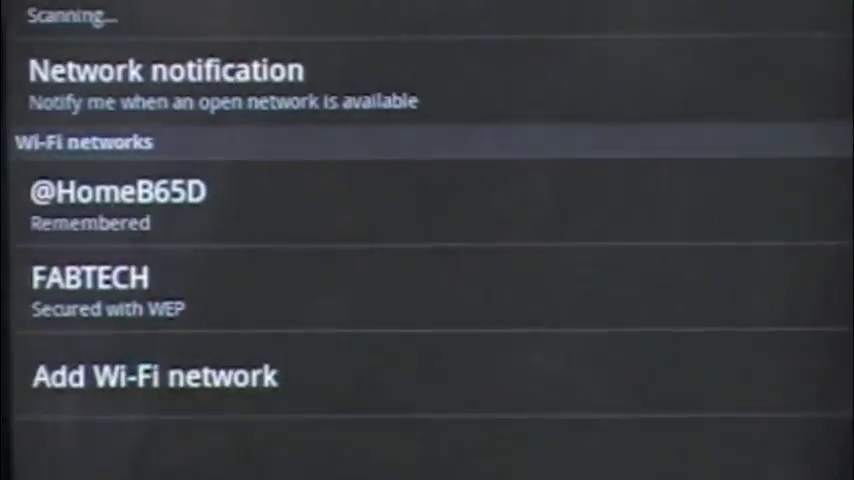
pyautogui.click(118, 192)
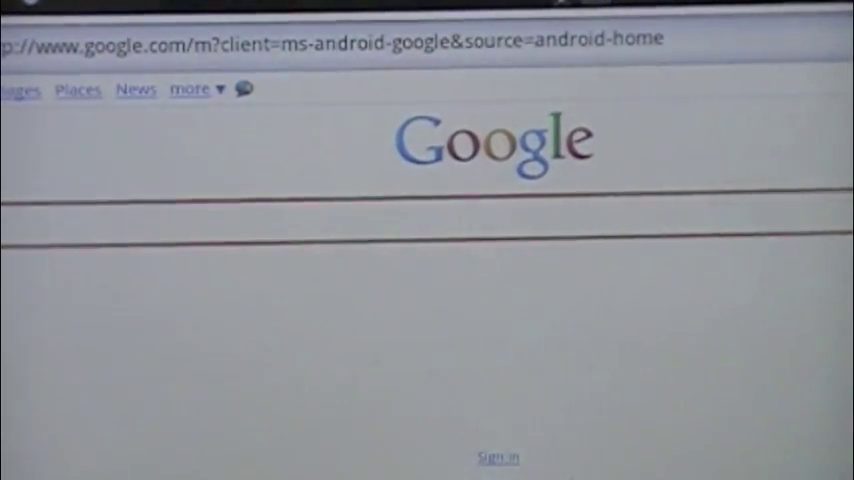
# Activate the Google search box on google.com, bringing up the on-screen keyboard.
pyautogui.click(430, 216)
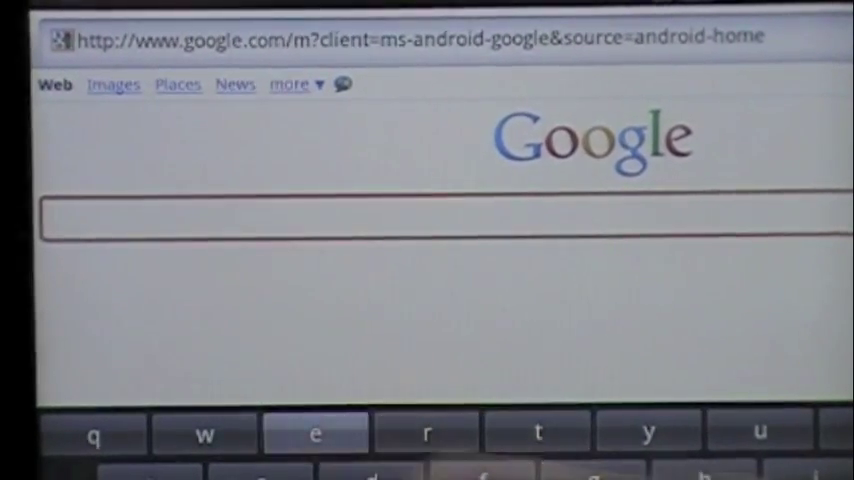
# Enter 'eba' in the Google search box so eBay suggestions appear.
pyautogui.write('eb')
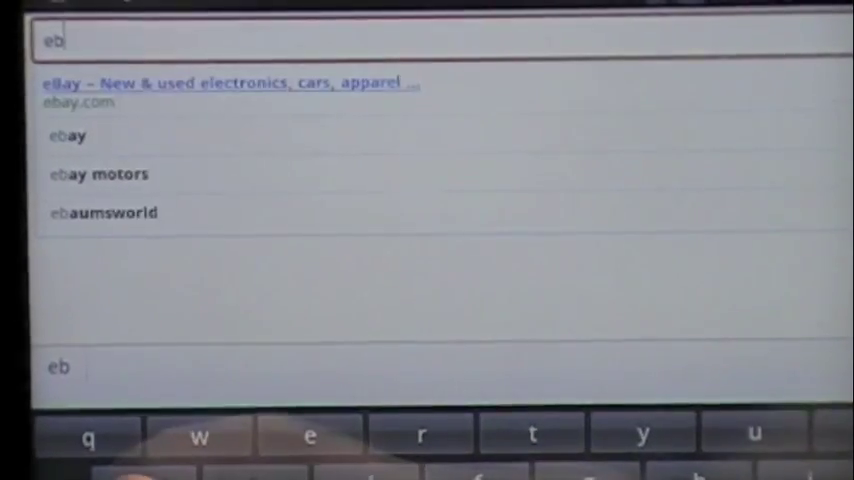
pyautogui.write('a')
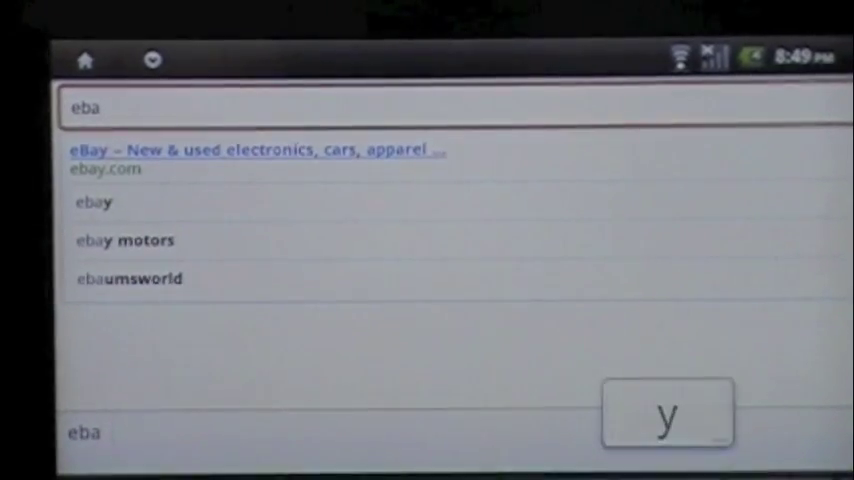